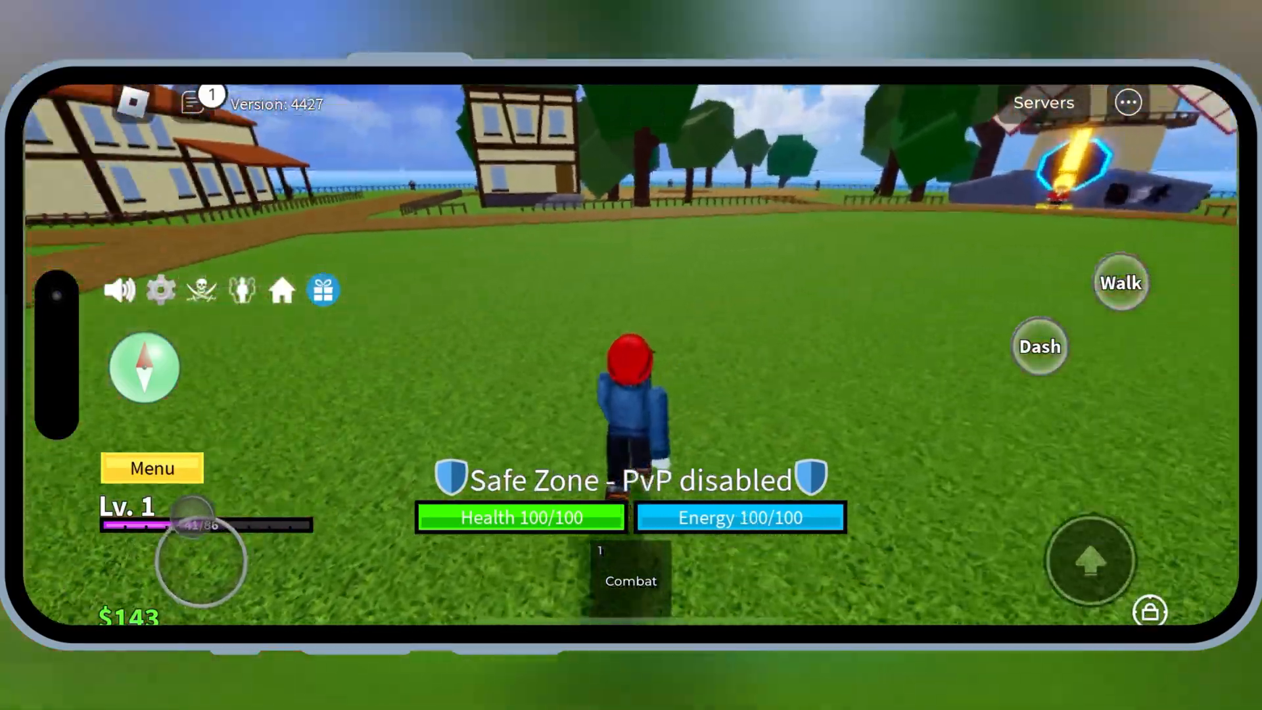
Step: Talk to the Bandit Quest Giver and accept the Defeat 5 Bandits quest
left_click(1041, 347)
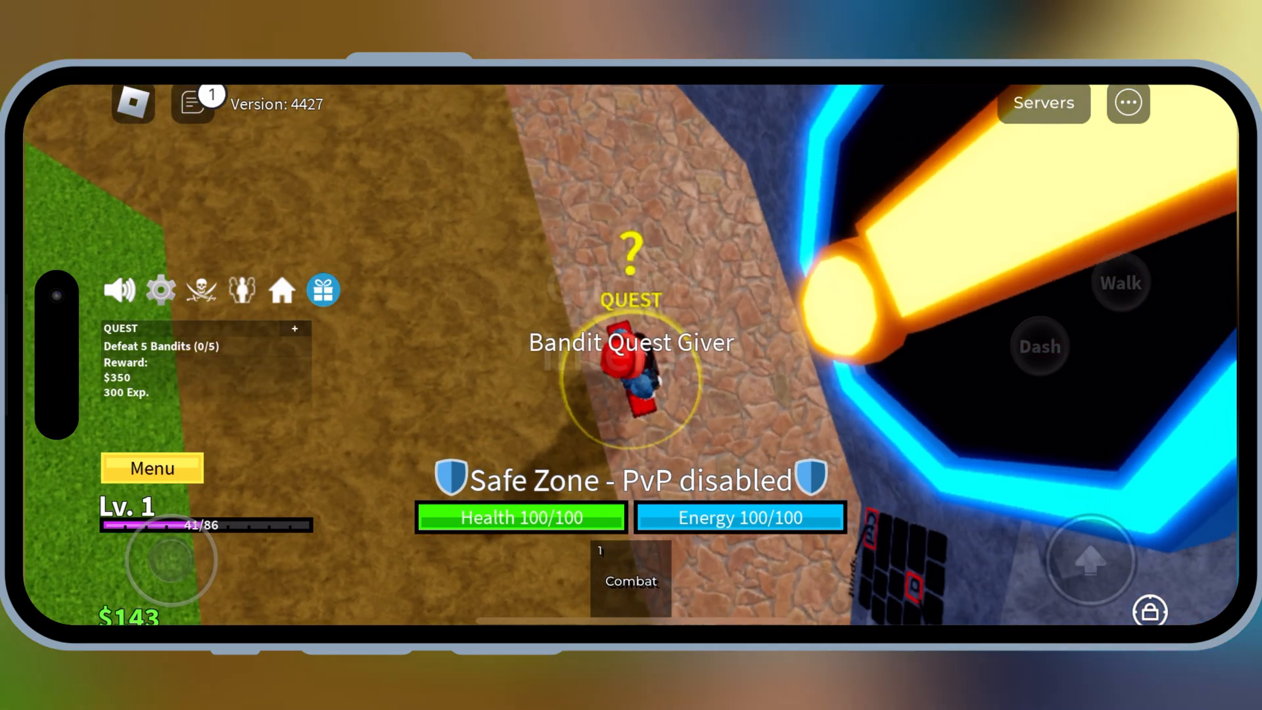
left_click(635, 378)
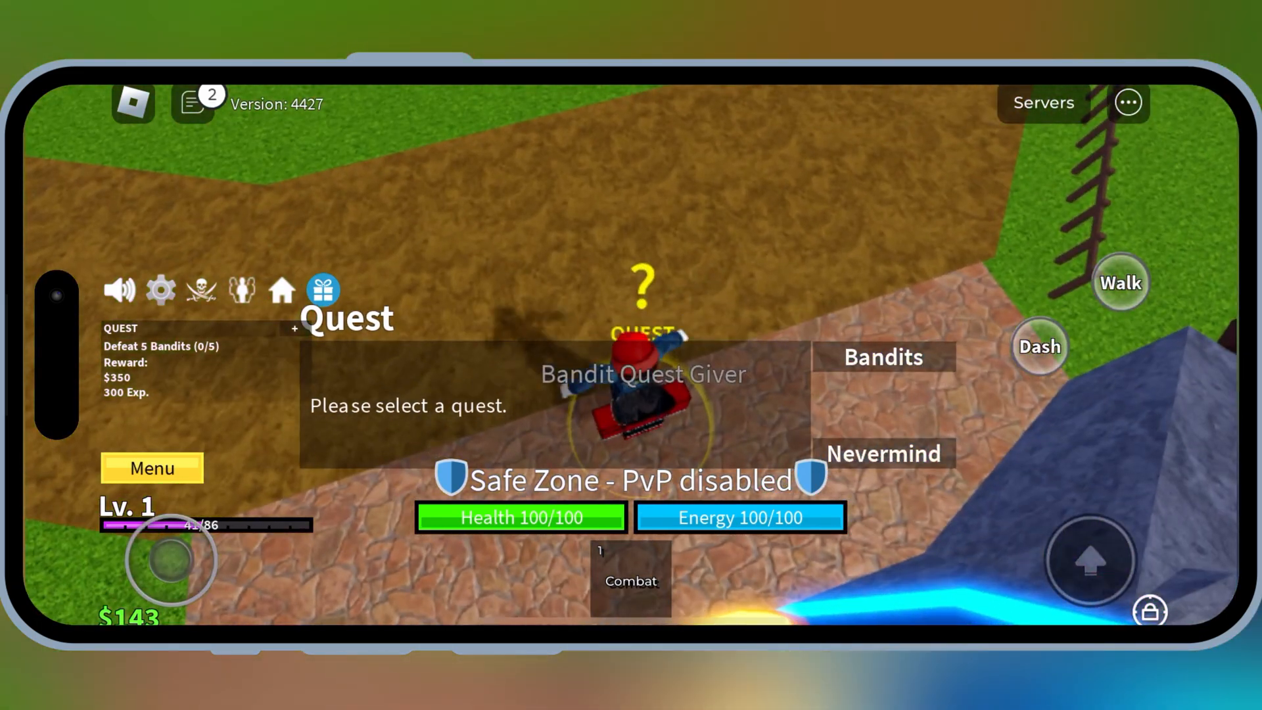
left_click(884, 452)
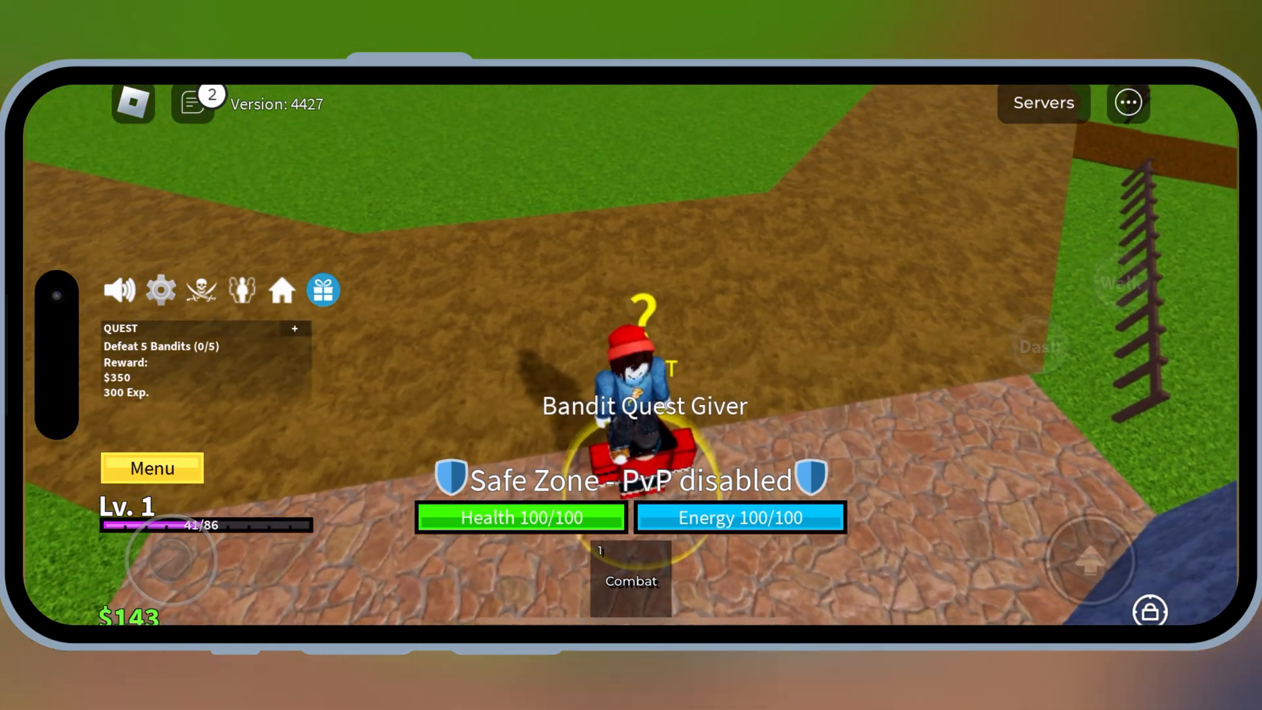
left_click(635, 386)
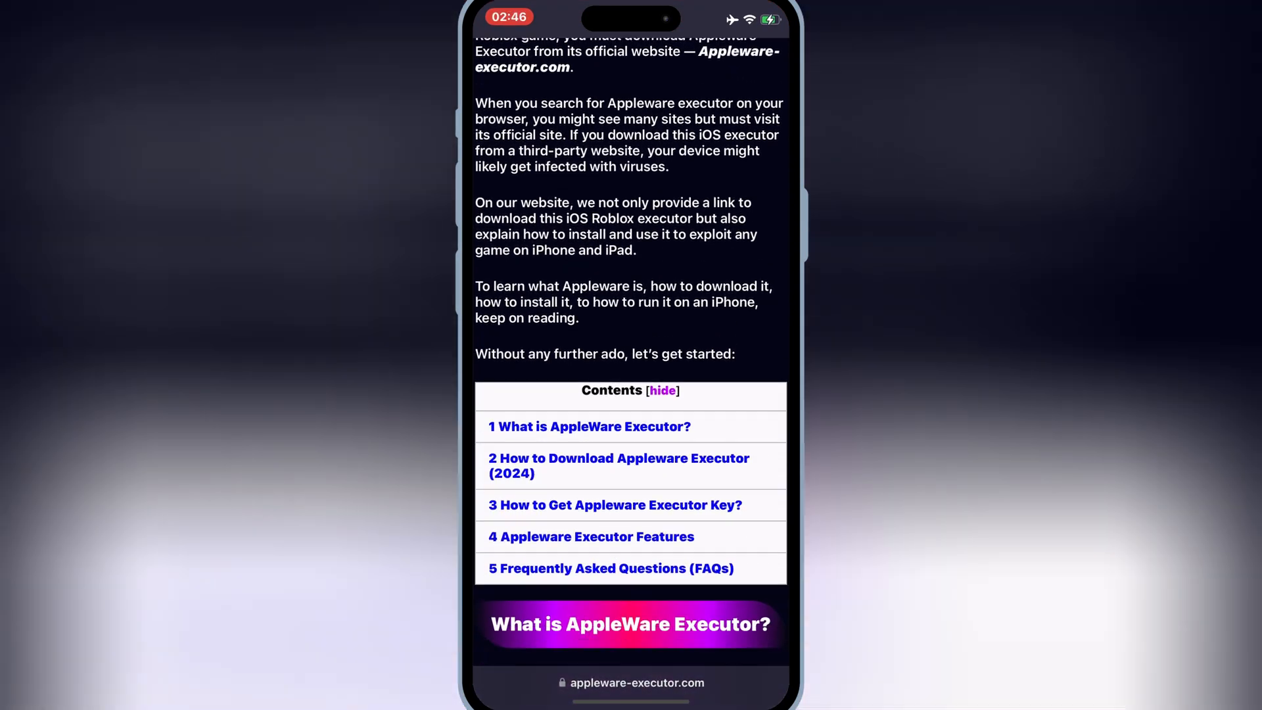
Step: Reach the AppleWare Executor v1.0.7 page and download the latest version IPA
scroll("down", 3)
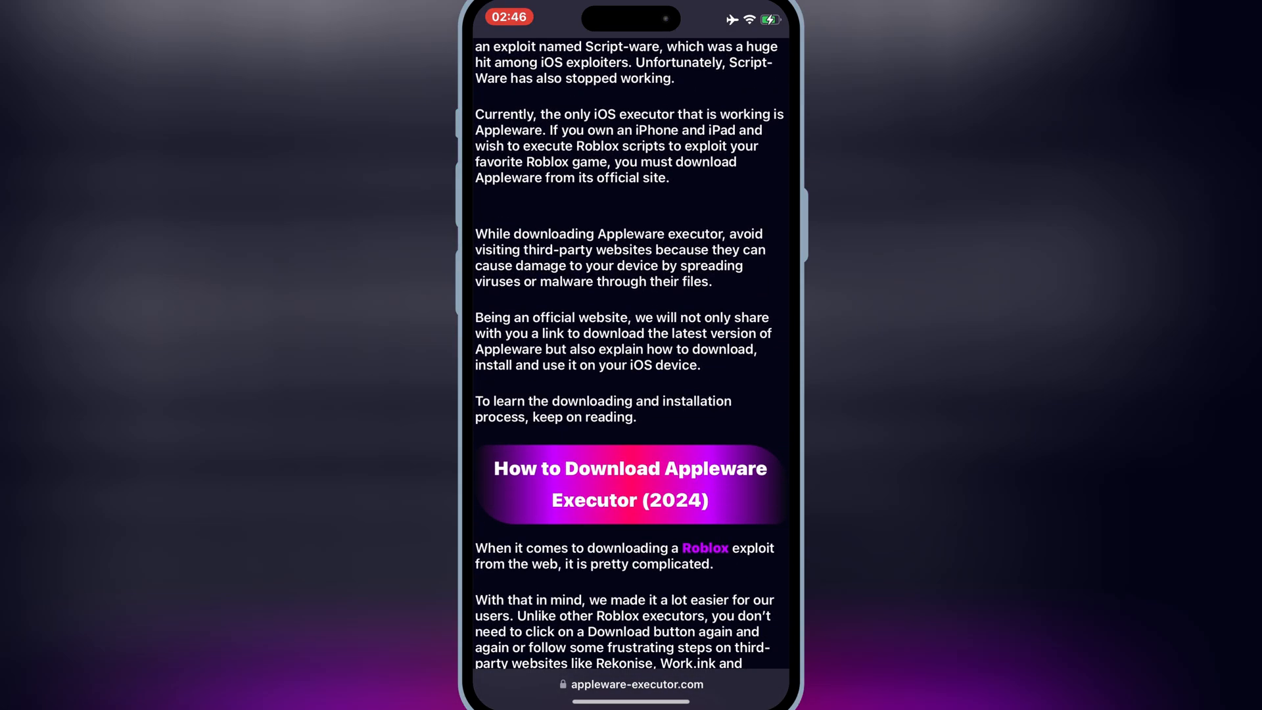
scroll("down", 3)
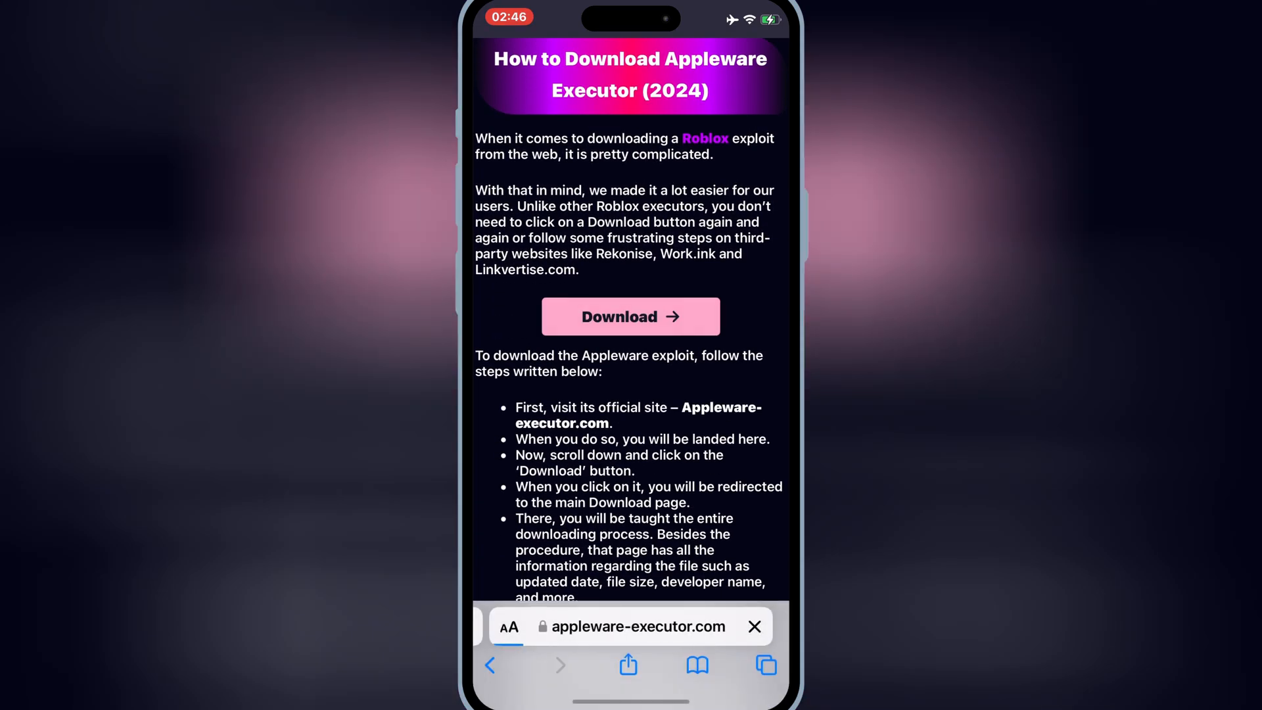
left_click(631, 316)
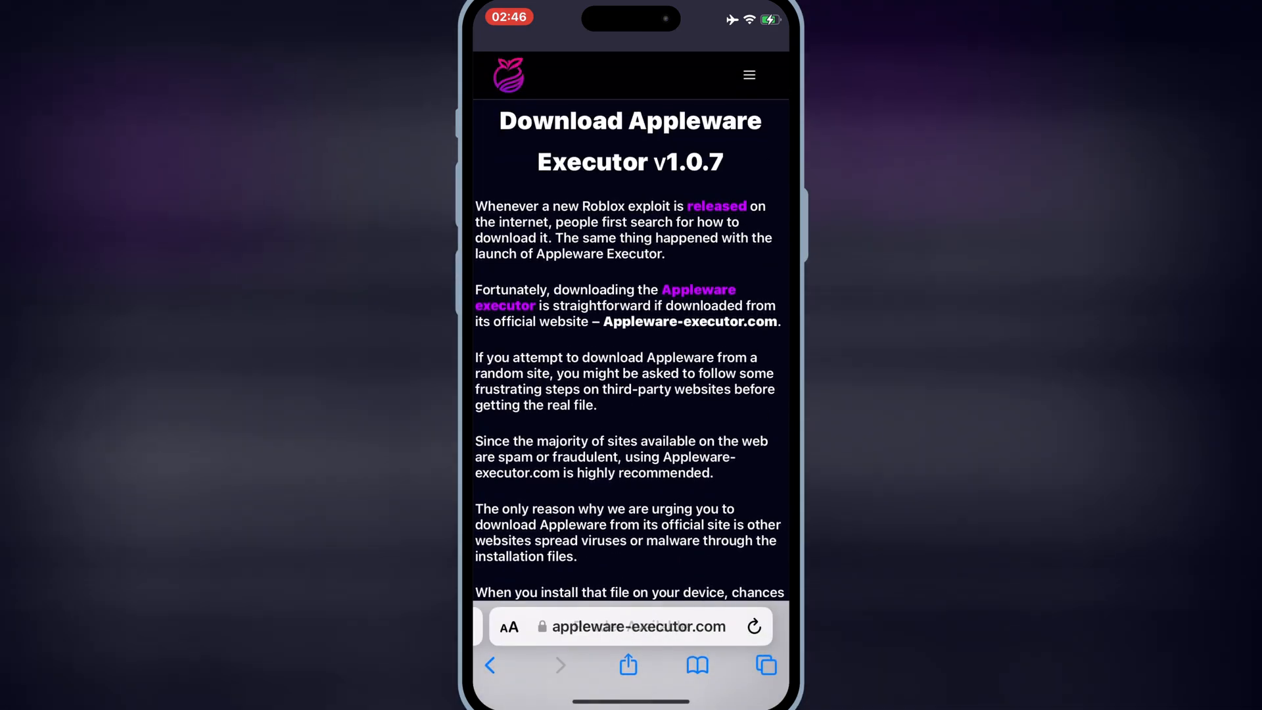
scroll("down", 3)
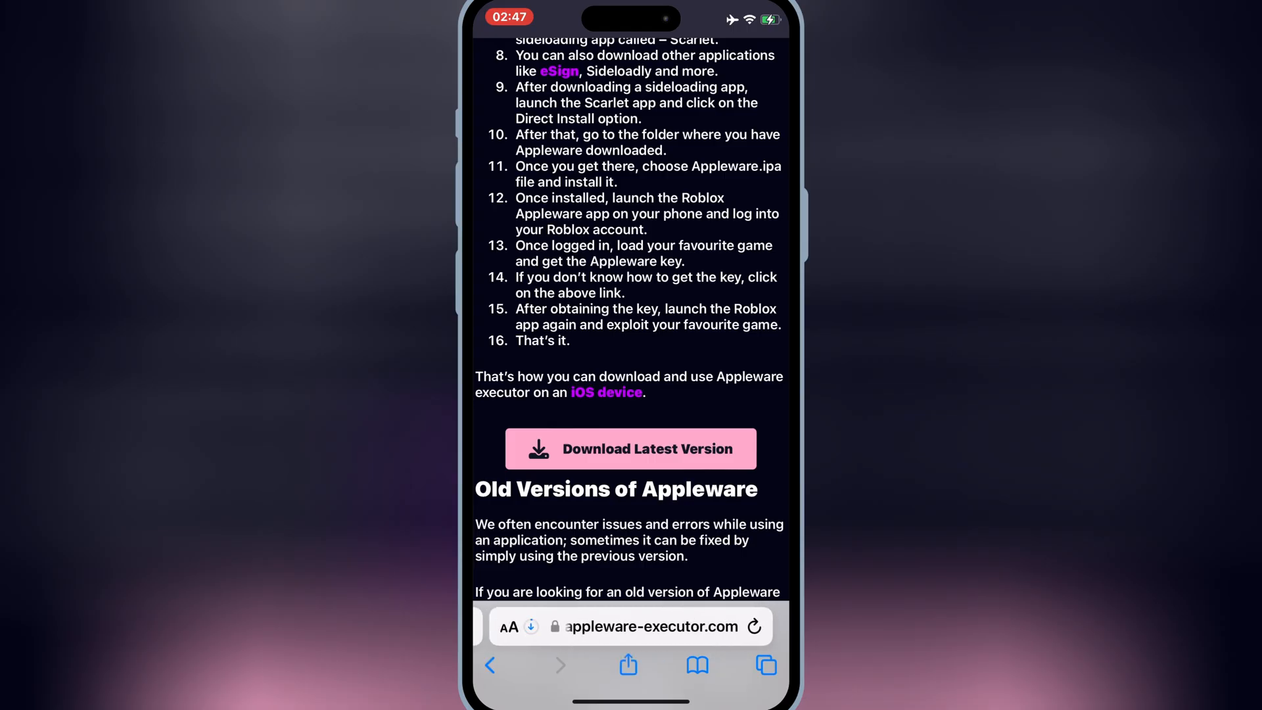
left_click(630, 450)
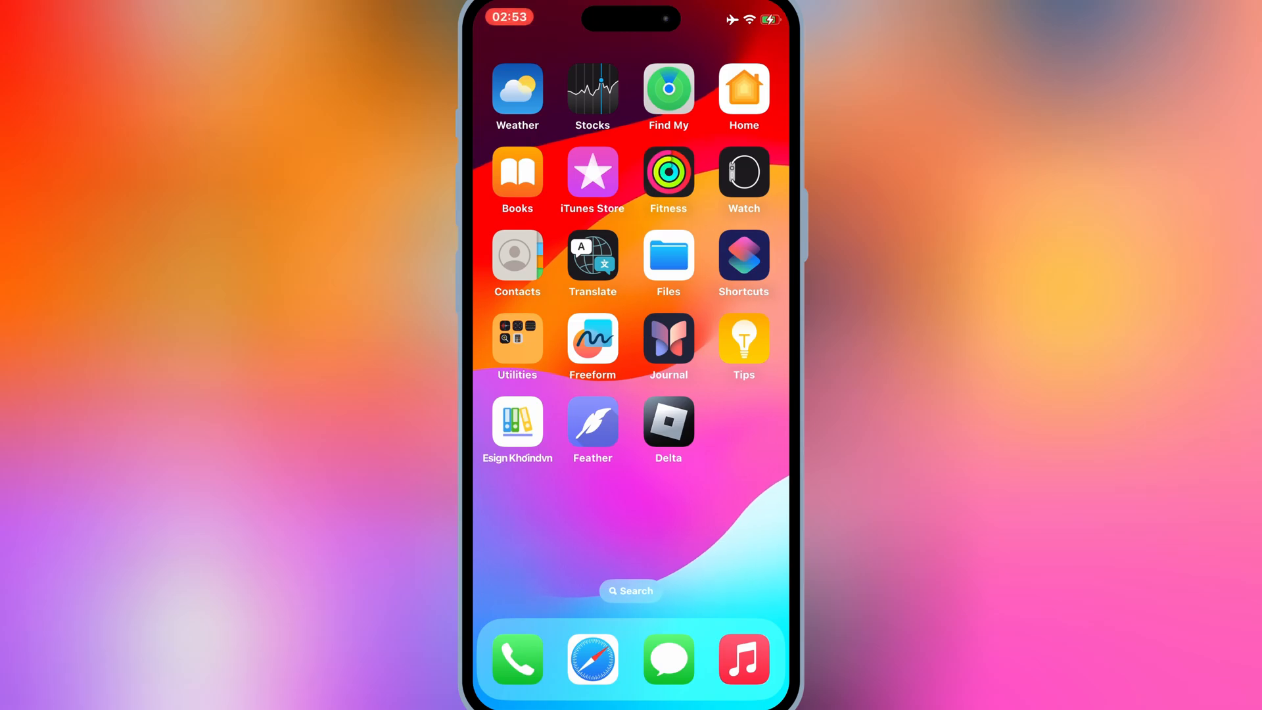
Step: Launch Feather and view its Library with AppleWare under Downloaded Apps
left_click(592, 421)
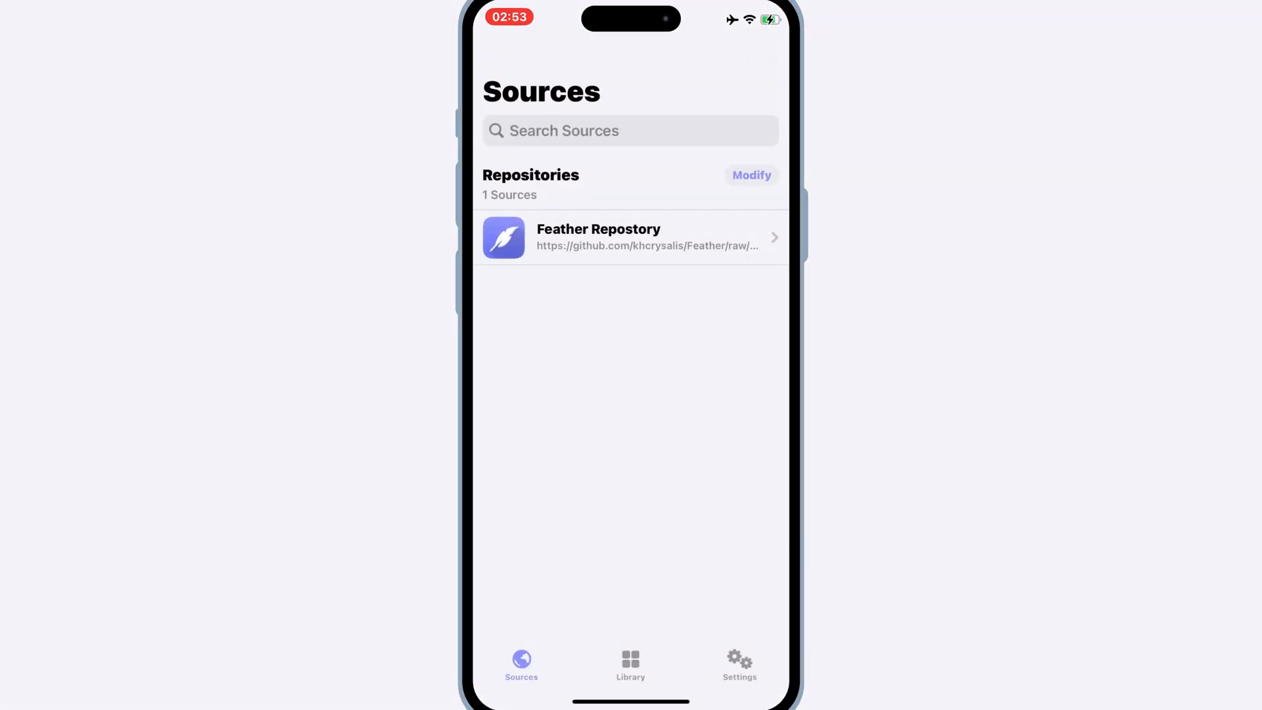
left_click(628, 660)
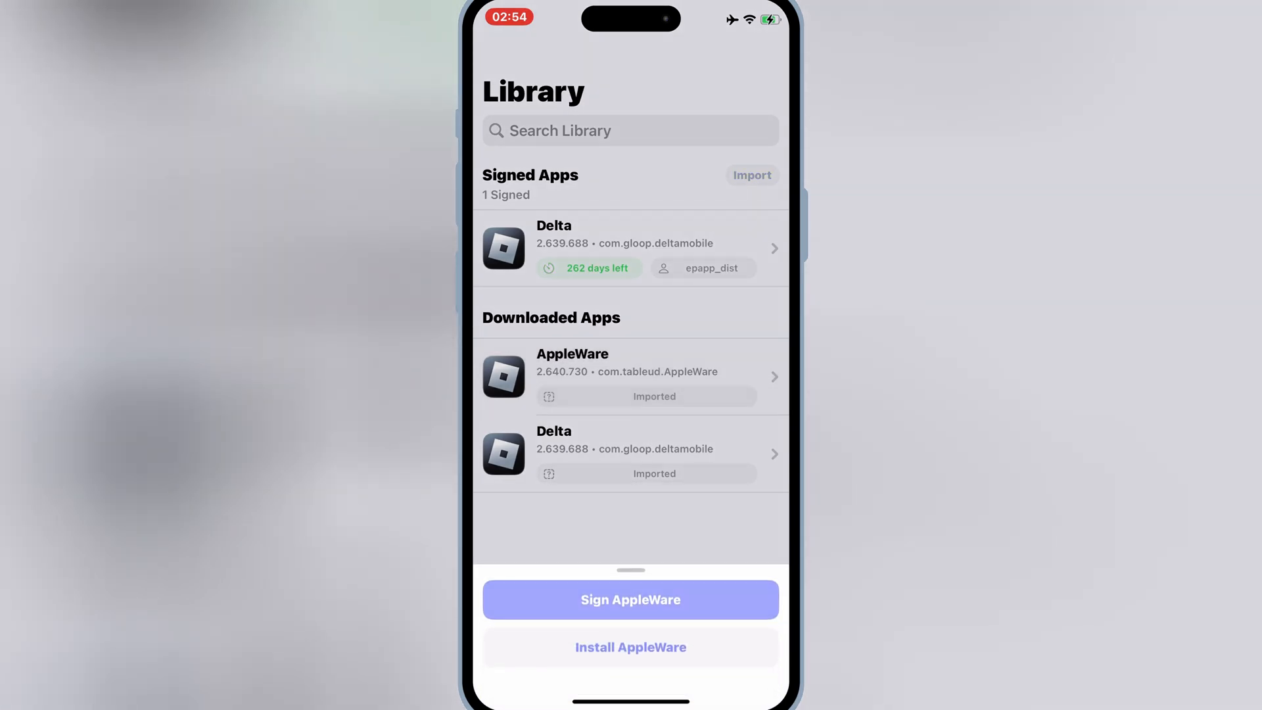
Step: Sign AppleWare with the epapp_dist certificate and approve installing it on the iPhone
left_click(631, 600)
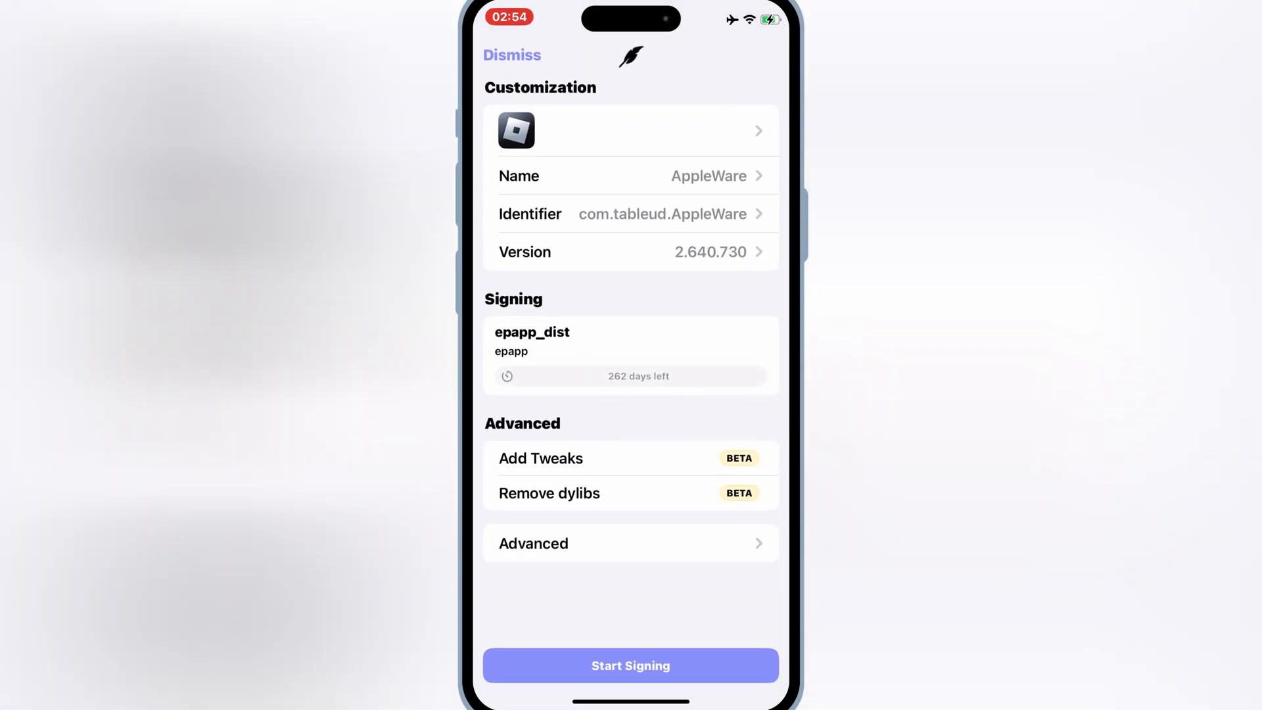
left_click(630, 665)
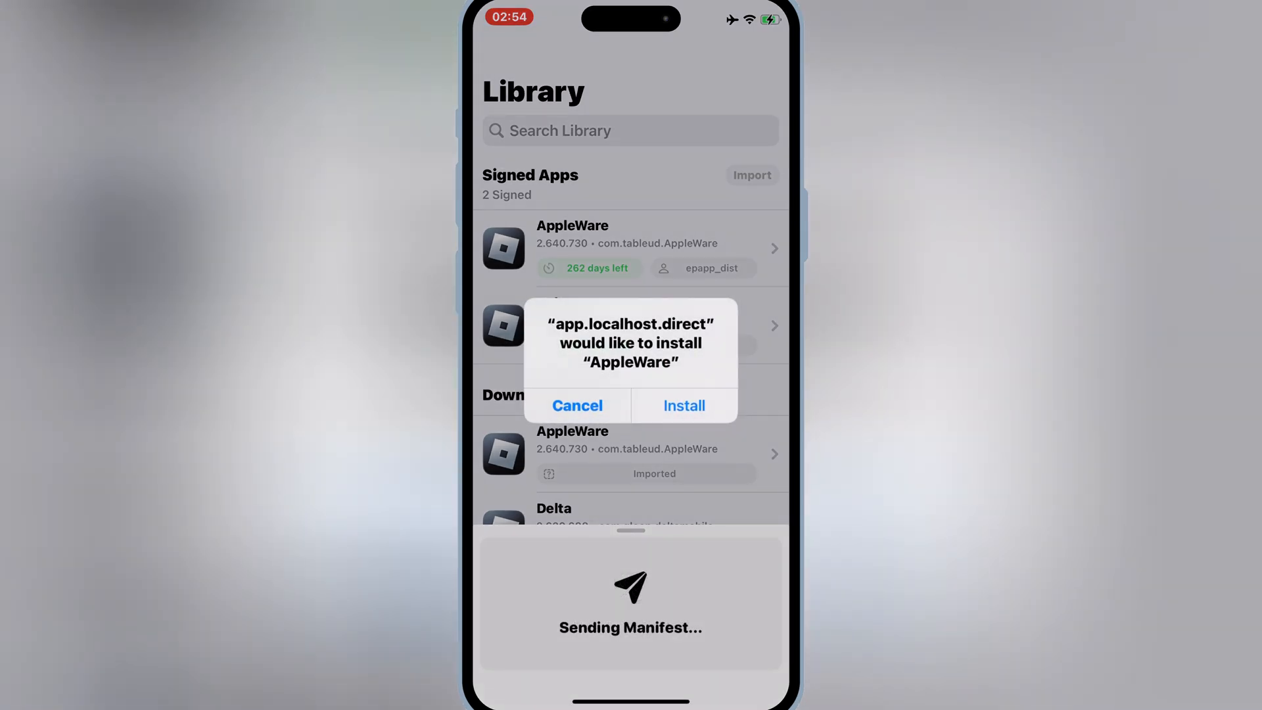
left_click(683, 405)
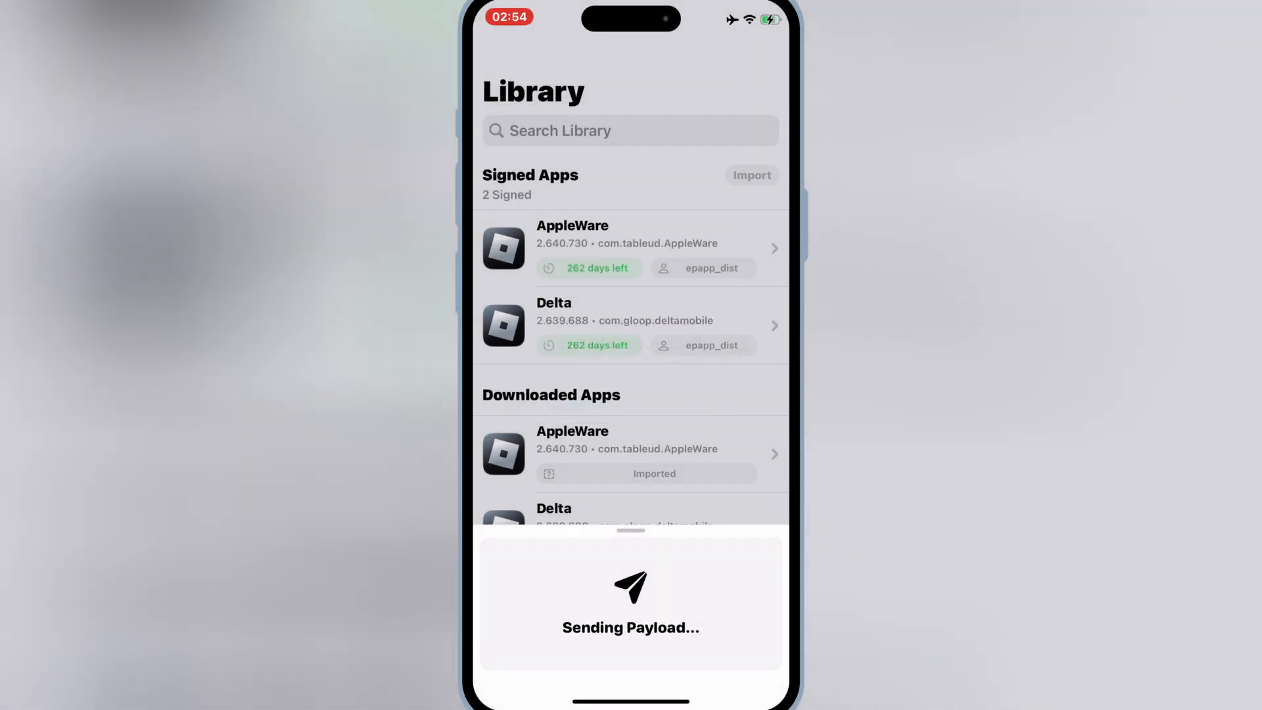